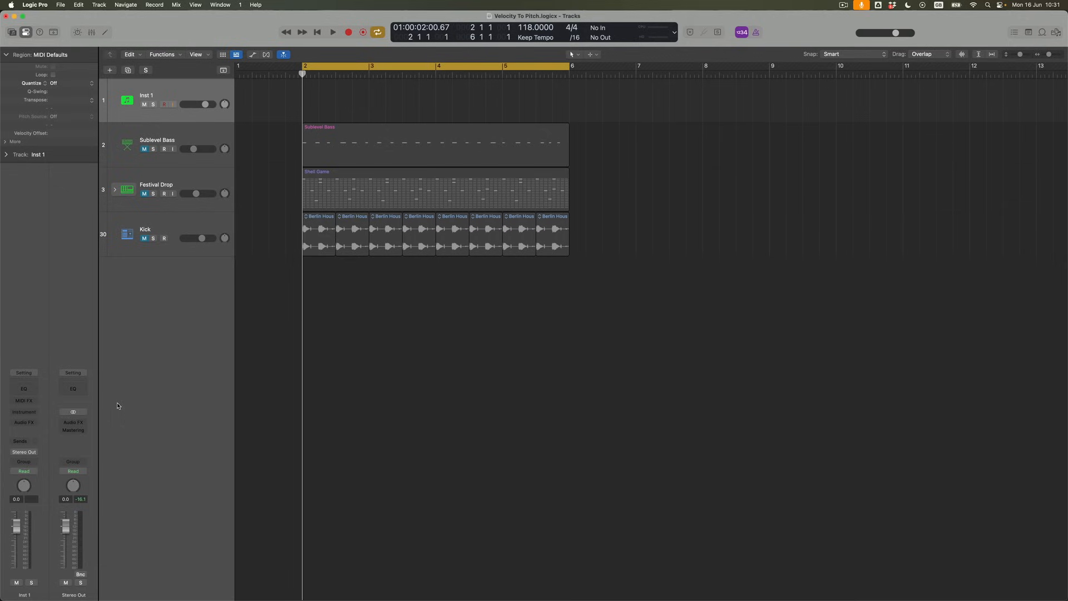
- Search the Inst 1 instrument slot for 'ES' and load ES2 (Synthesizer 2)
click(23, 411)
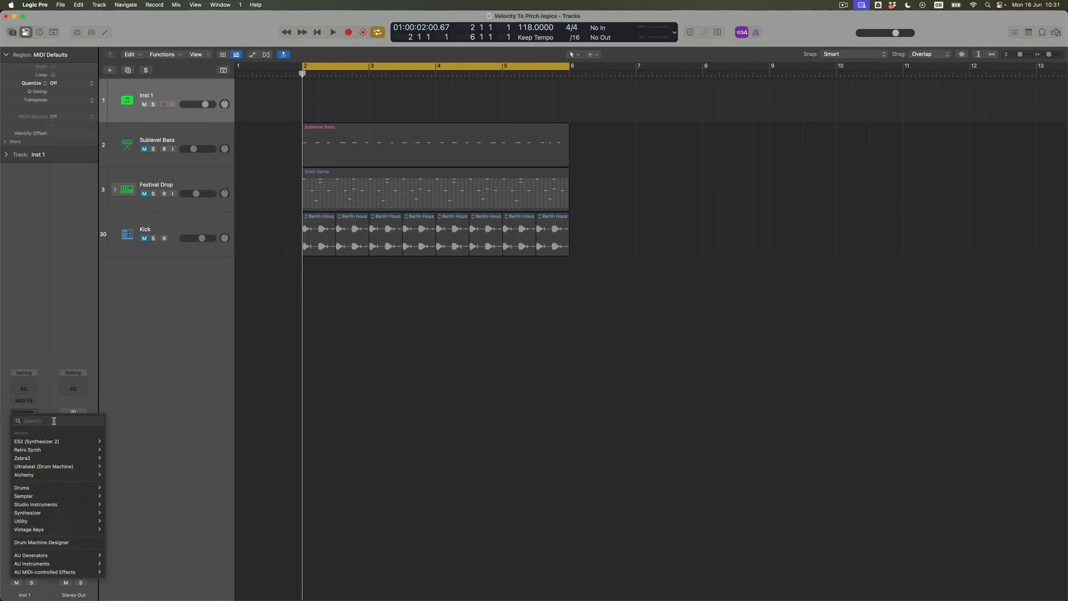
text(ES)
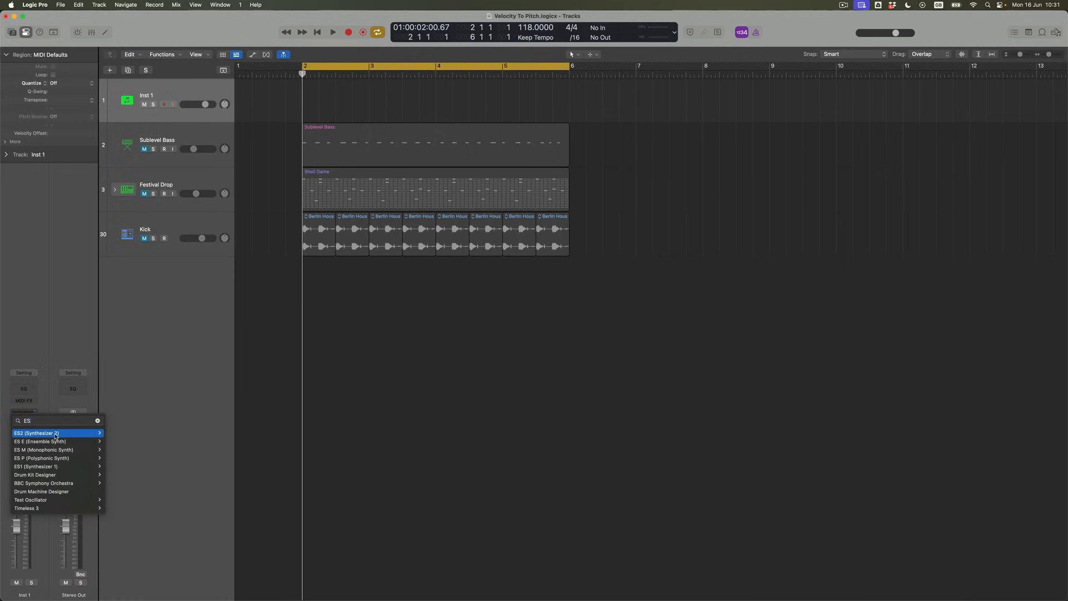
click(35, 432)
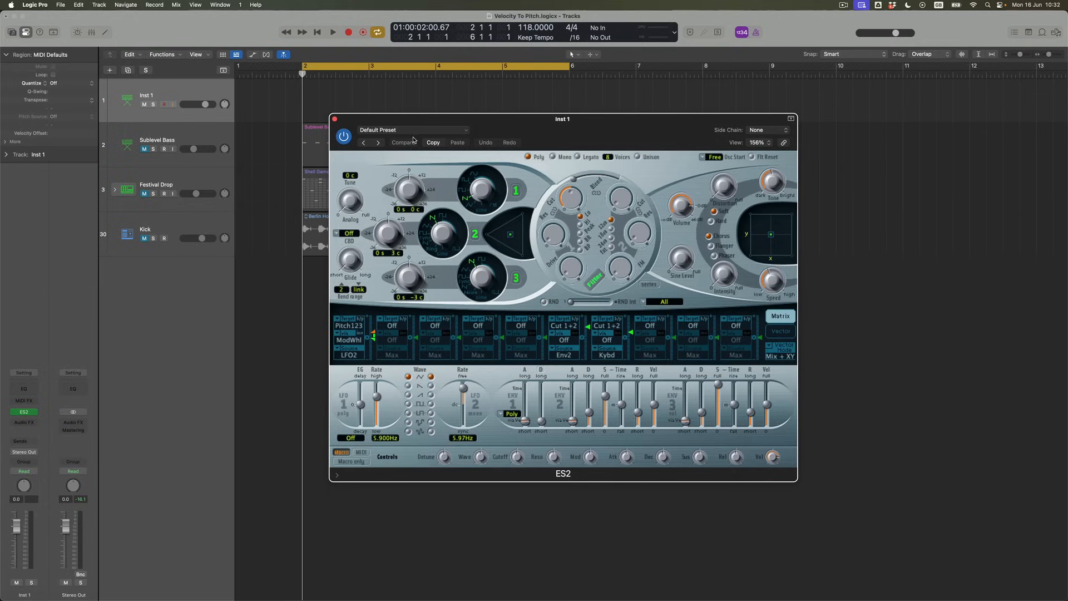
- Load the Fat Analog preset from the ES2 preset menu and open the oscillator start menu
click(413, 130)
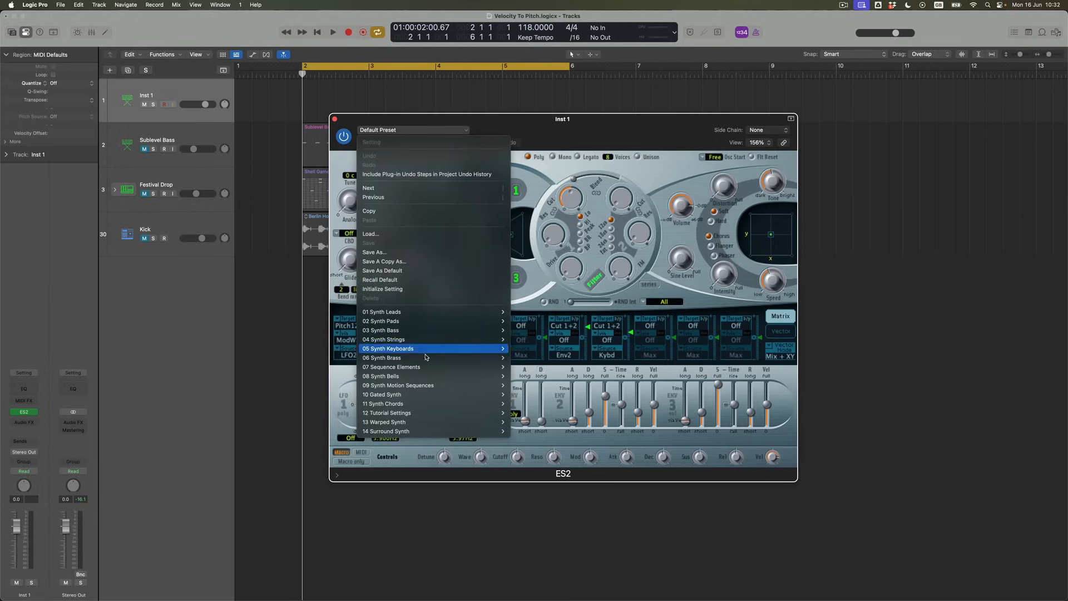
mouse_move(422, 366)
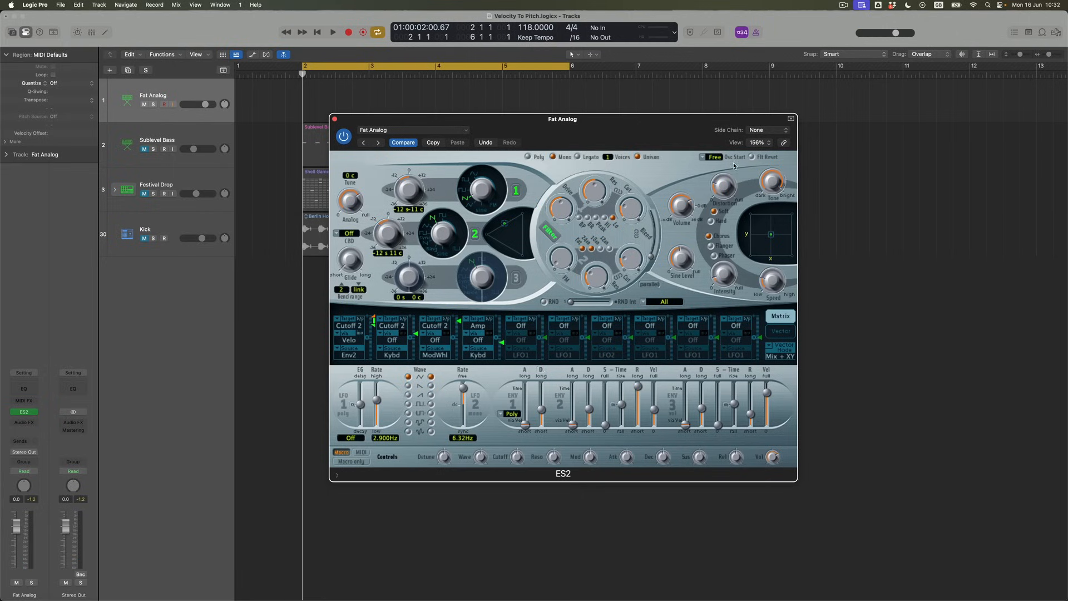
click(713, 157)
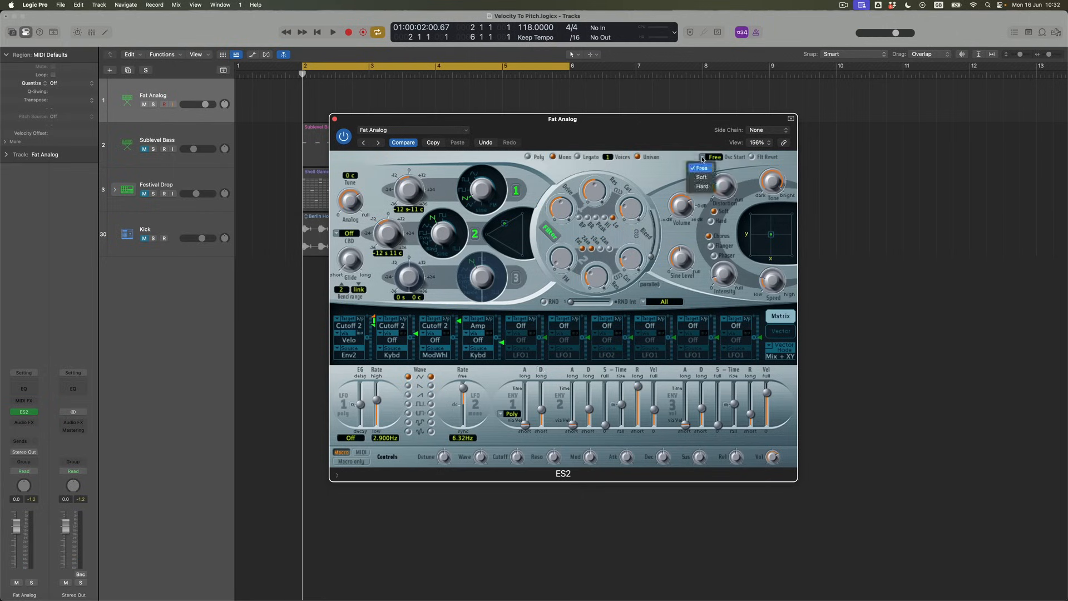